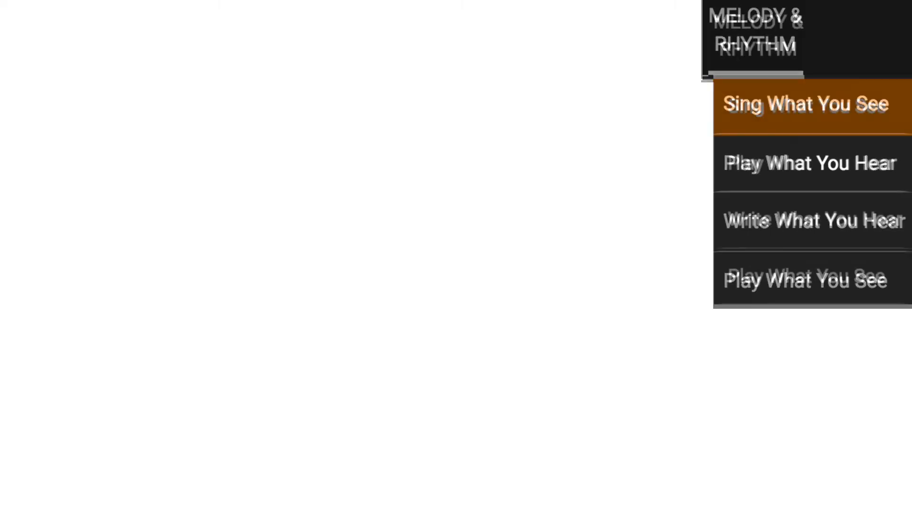
Step: Open Sing What You See, loading treble melody 1001 in D major with its scale
left_click(804, 104)
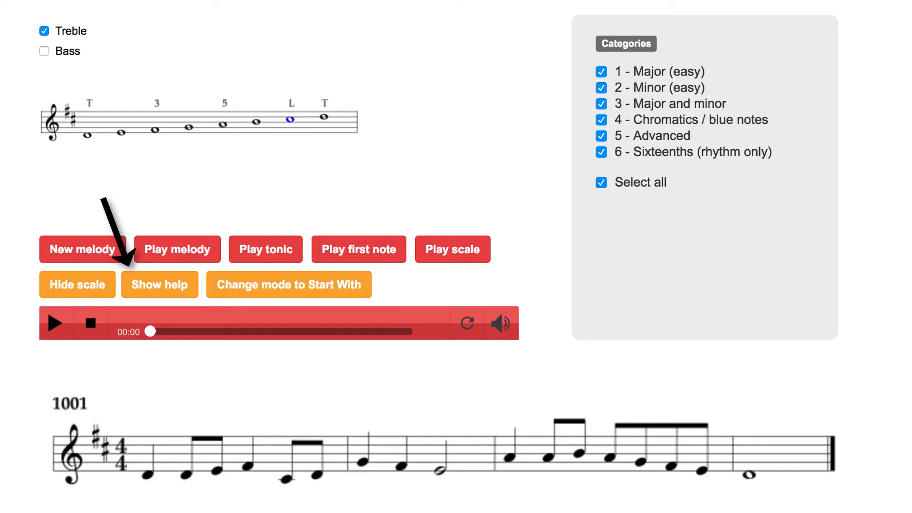
Step: Show help on melody 1001: scale-degree labels, colored key notes and singing tips
left_click(159, 284)
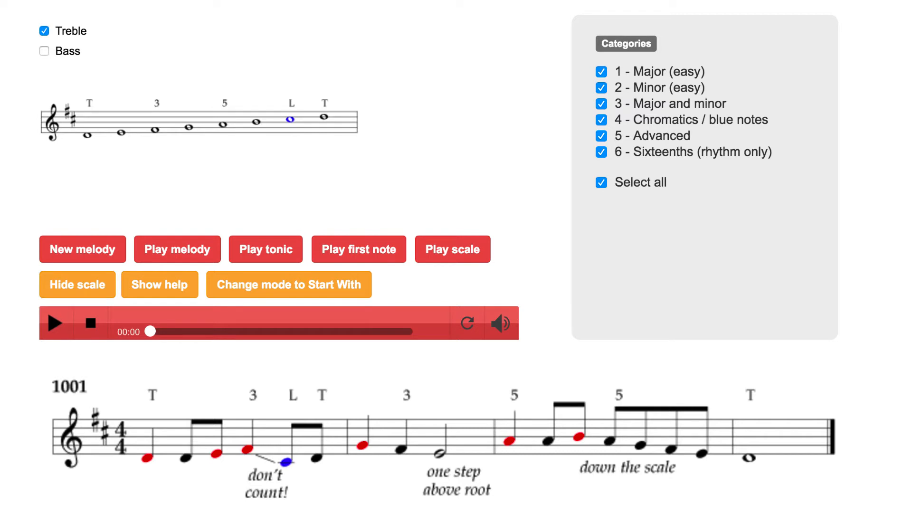
left_click(55, 323)
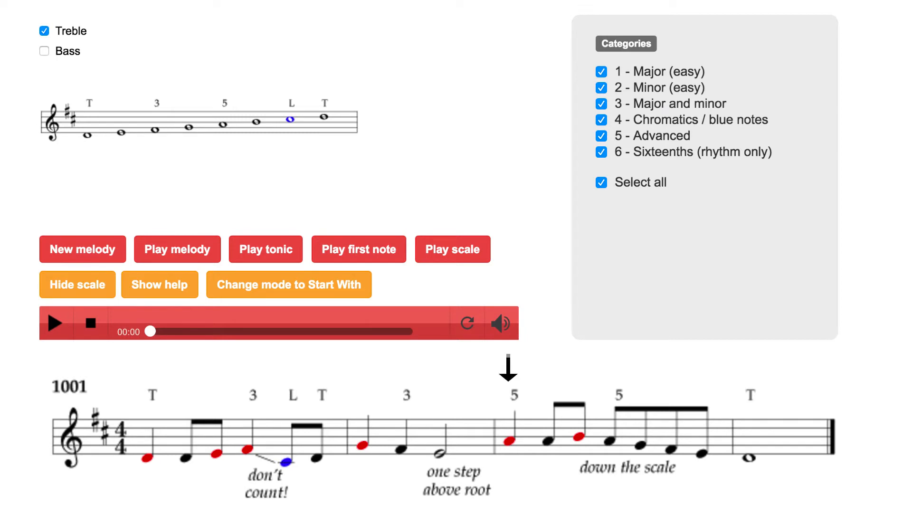
Step: Switch to Play What You Hear with all categories, C instrument and audio-first enabled
left_click(55, 323)
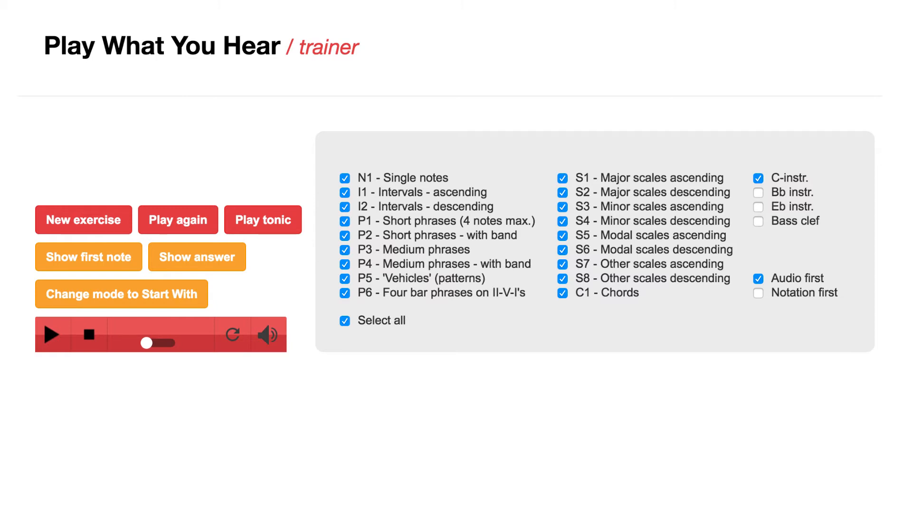
Step: Limit exercises to P1 four-note short phrases and reveal the answer for P1-073
left_click(345, 320)
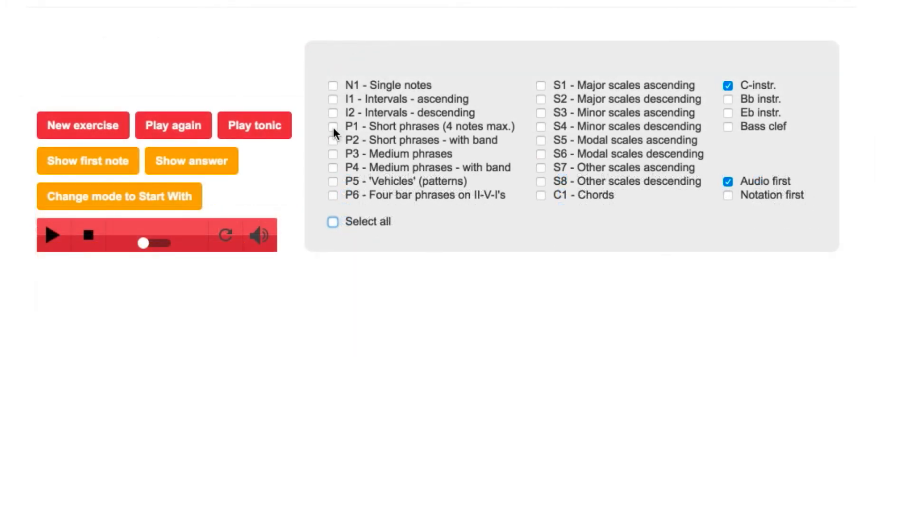
left_click(333, 126)
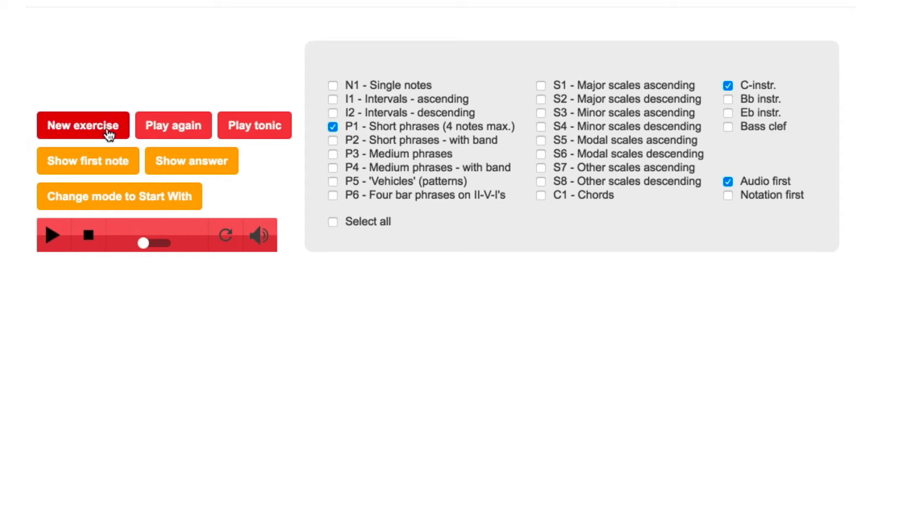
left_click(82, 125)
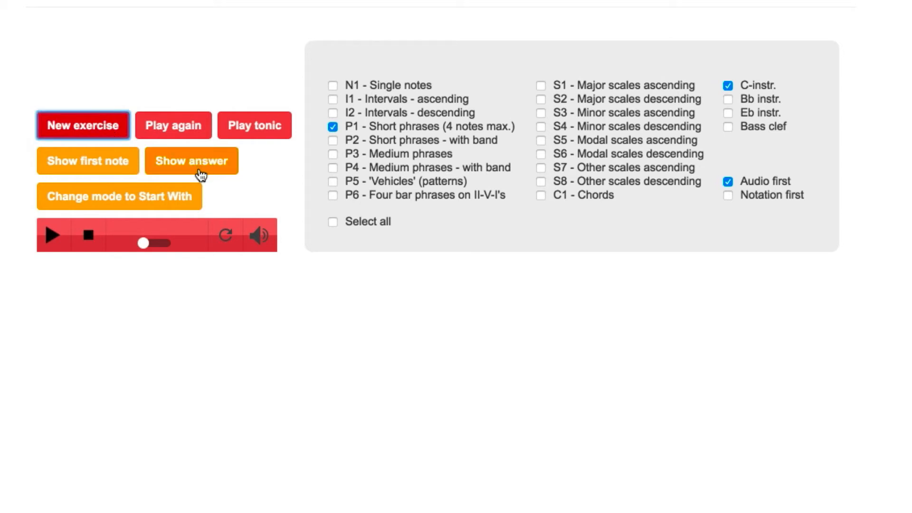
left_click(191, 161)
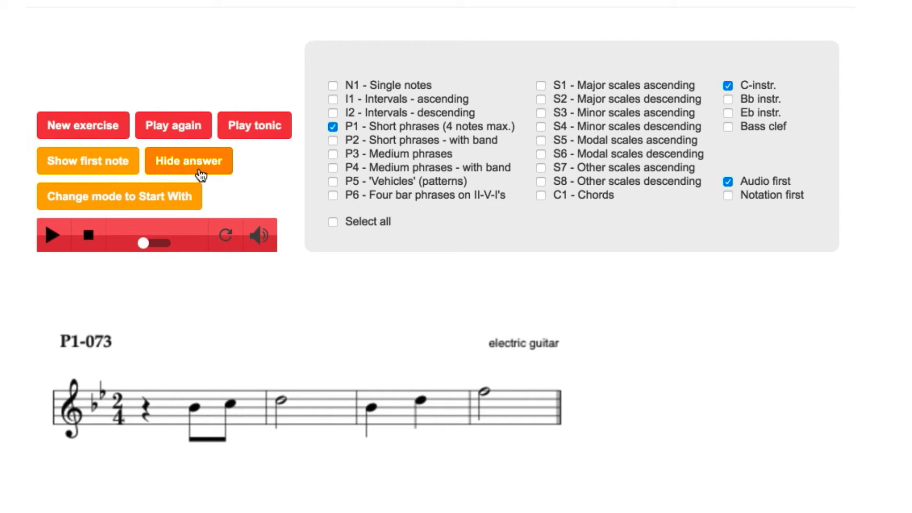
Step: Switch the category to P2 short phrases with band and start a new exercise
left_click(83, 126)
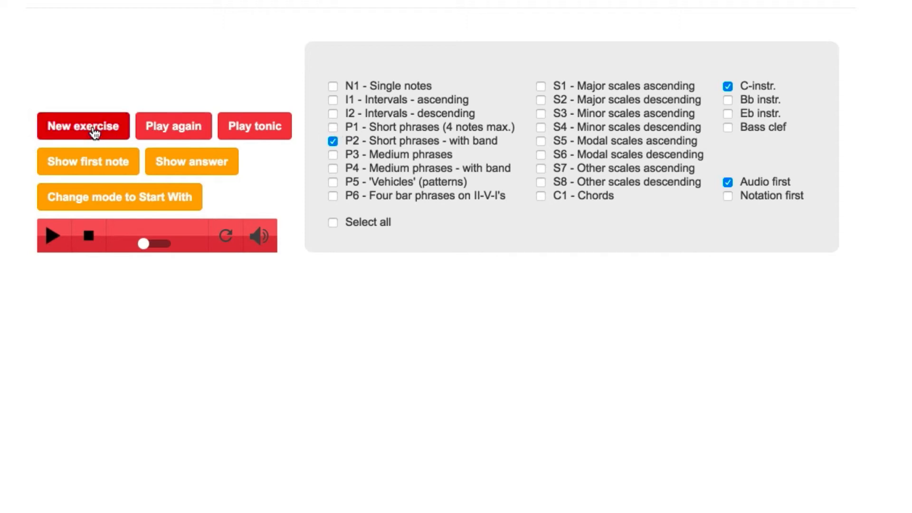
left_click(83, 125)
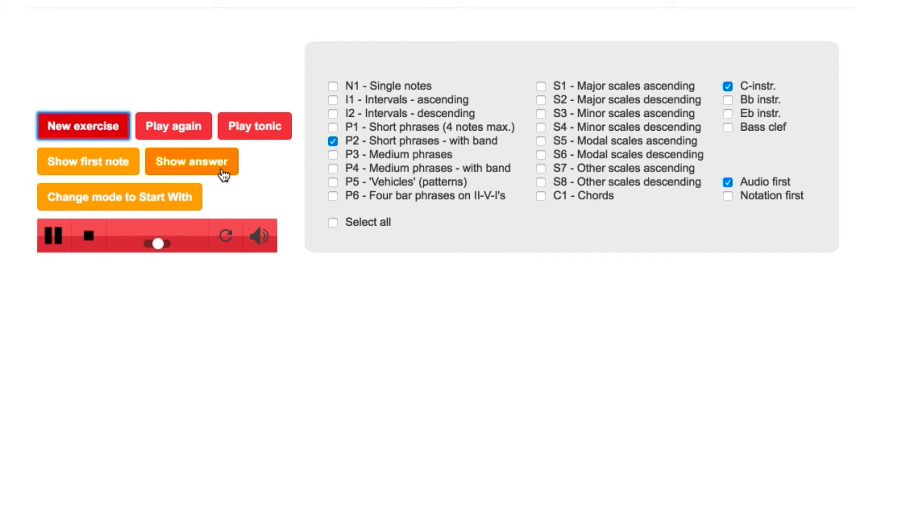
Step: Reveal P2-031's groove-phrase-play chart, pause the band, and bring up Harmony & Tools
left_click(190, 161)
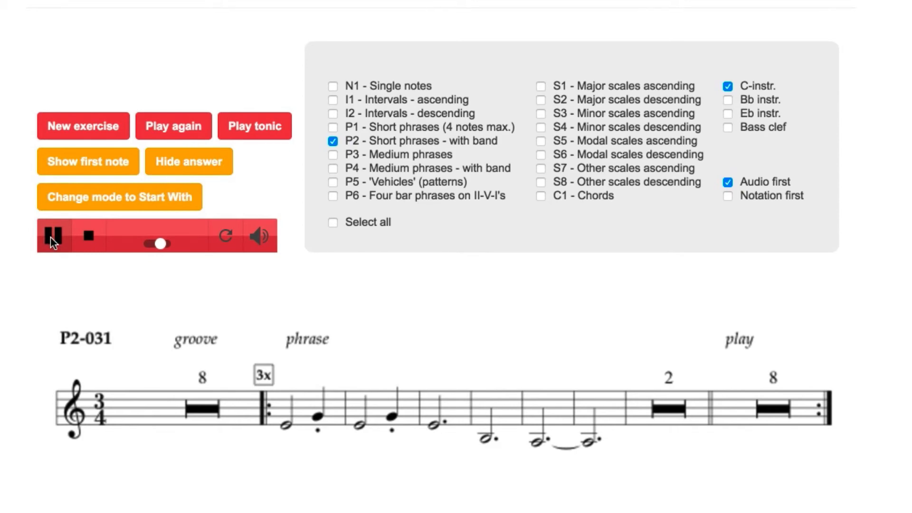
left_click(52, 235)
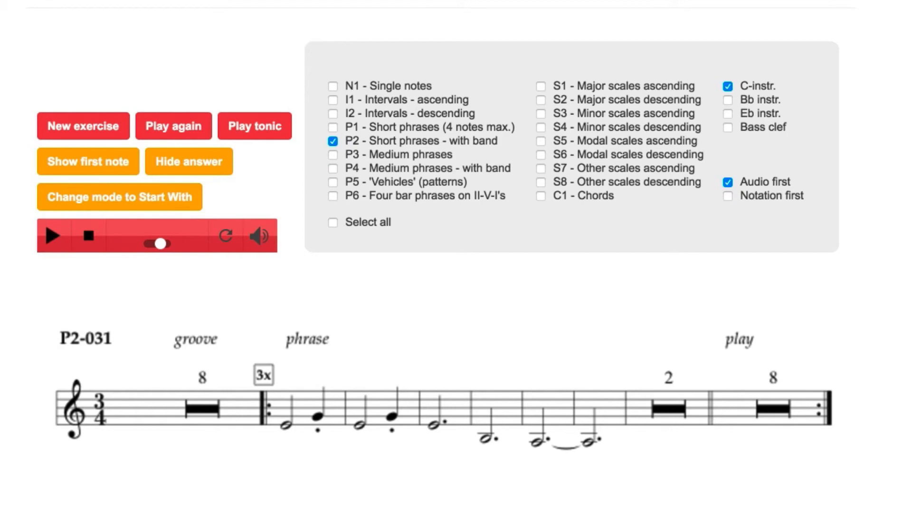
left_click(798, 32)
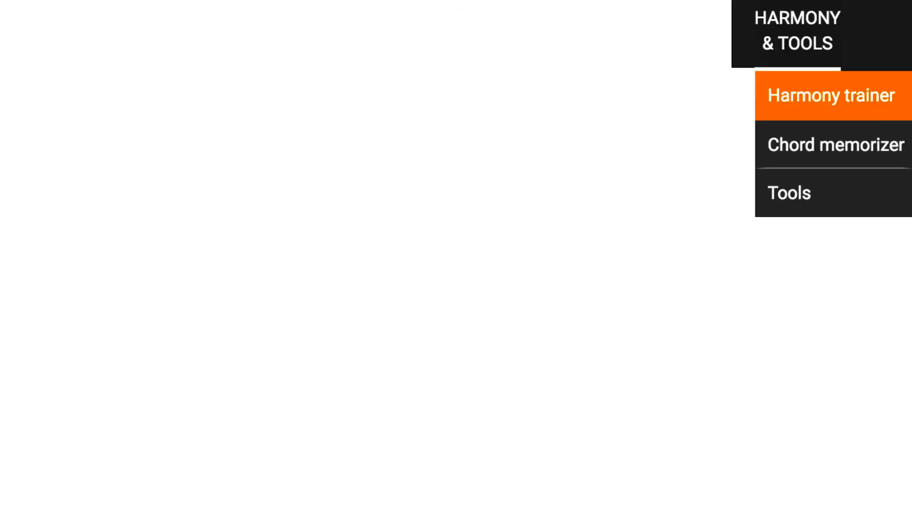
Step: In the Harmony trainer, play intervals melodically and reveal one as a Major Third
left_click(830, 95)
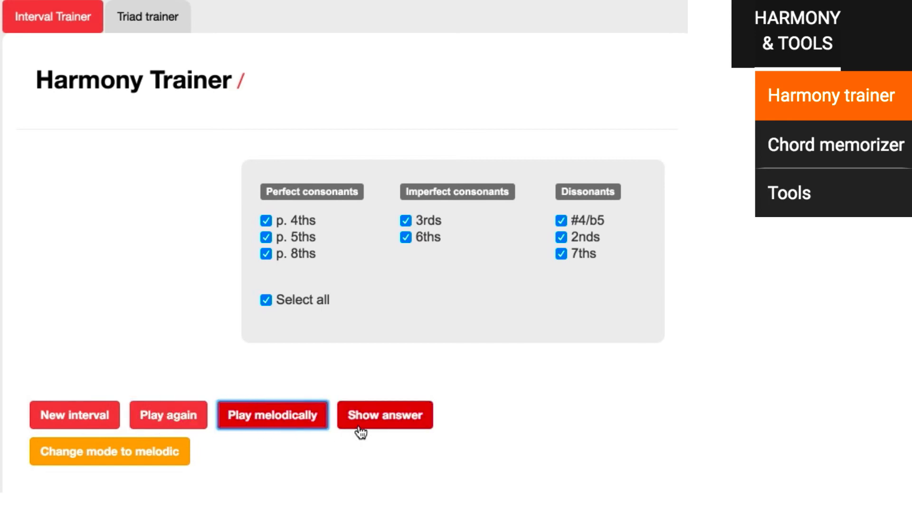
left_click(384, 415)
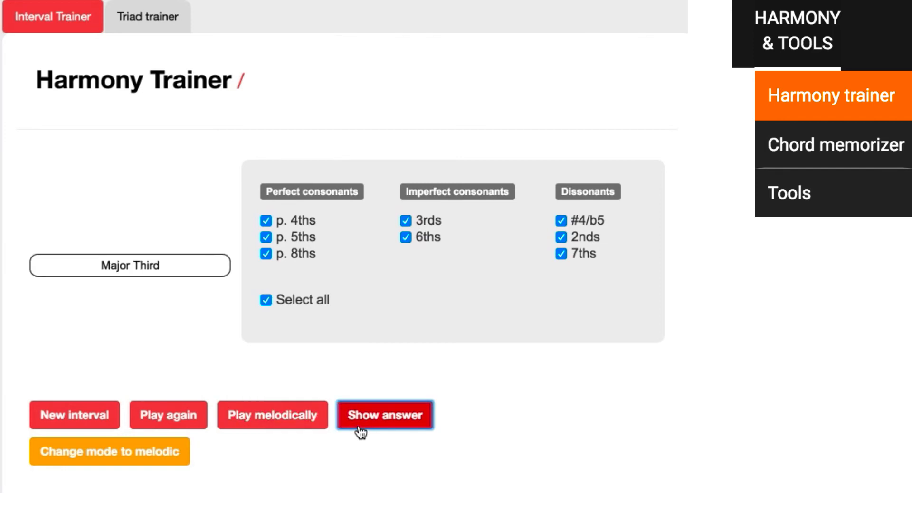
left_click(74, 415)
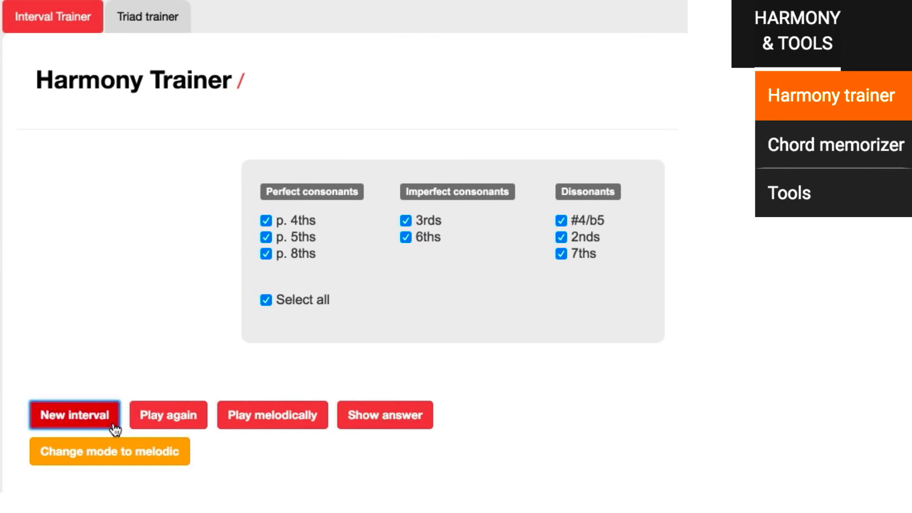
mouse_move(167, 415)
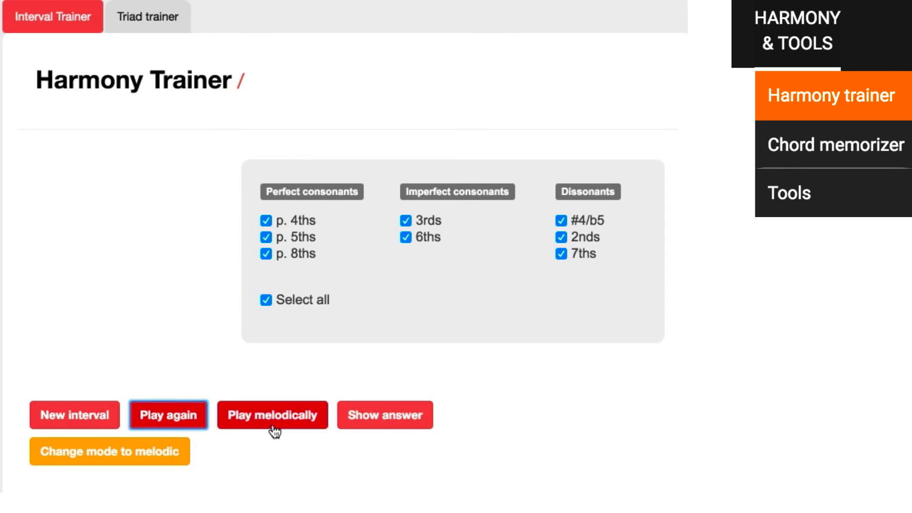
left_click(271, 415)
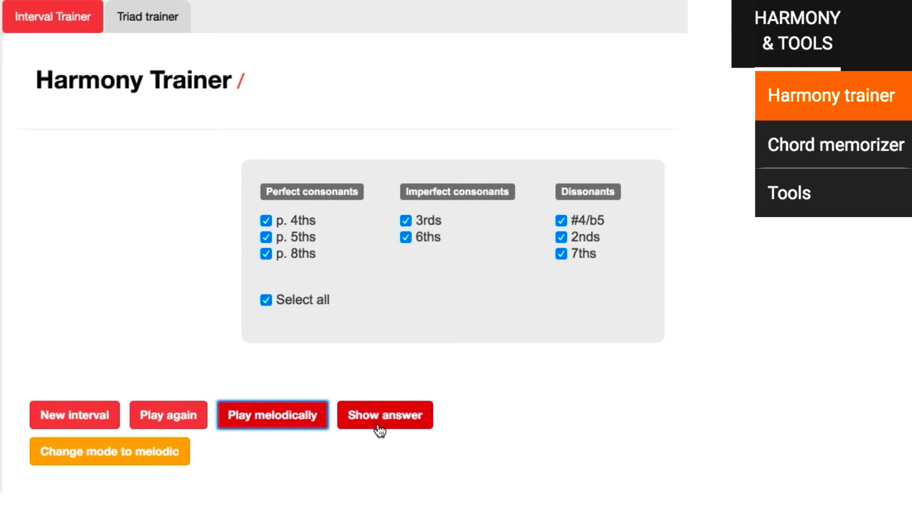
left_click(147, 17)
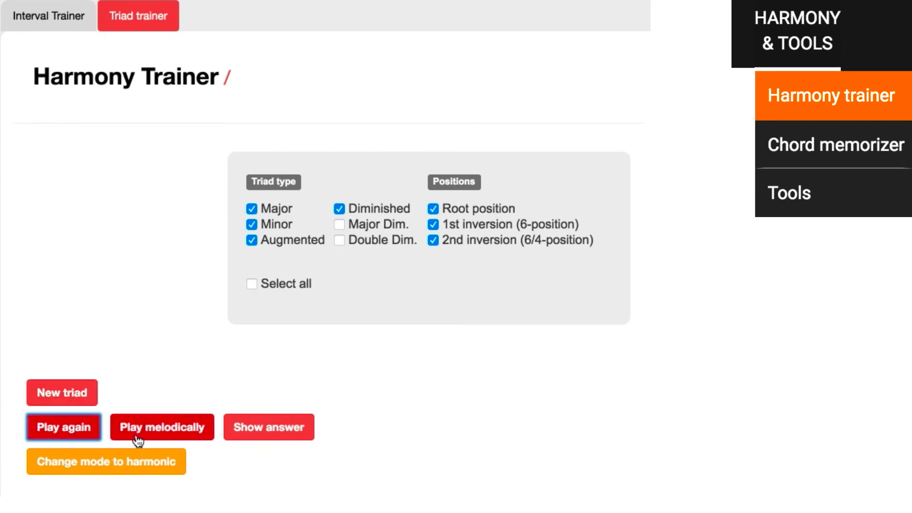
Step: In the Triad trainer, hear triads note by note and reveal one as Major, 1st inversion
left_click(162, 426)
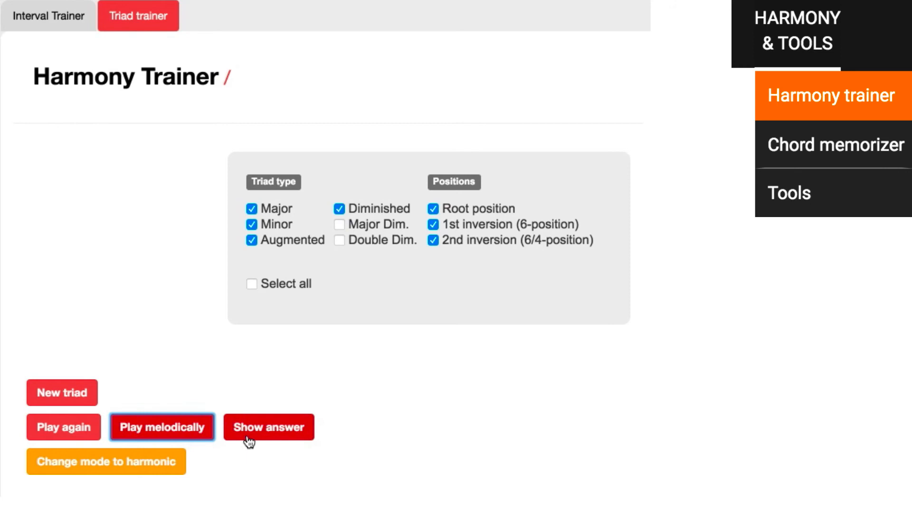
left_click(268, 427)
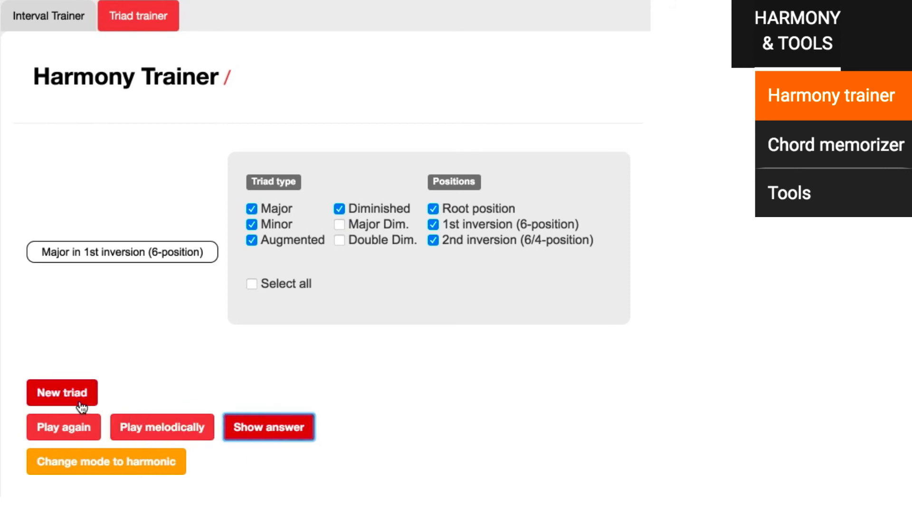
left_click(62, 392)
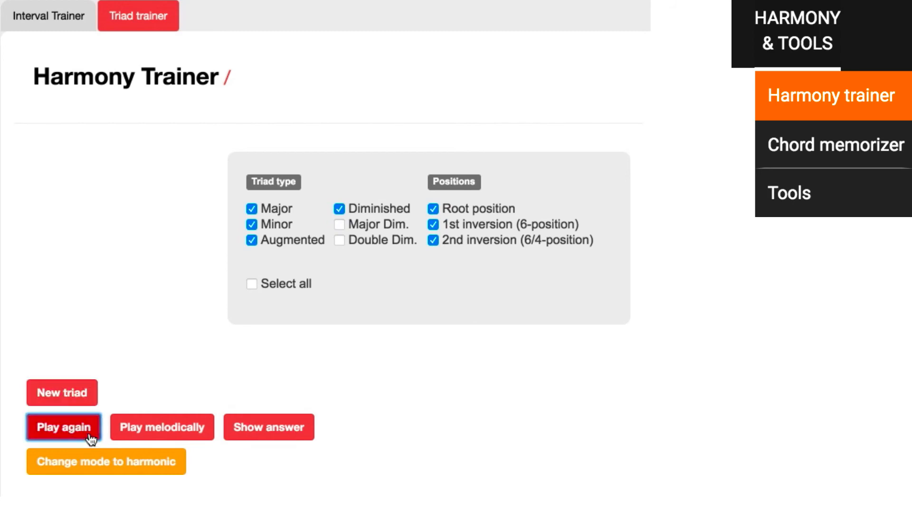
mouse_move(153, 442)
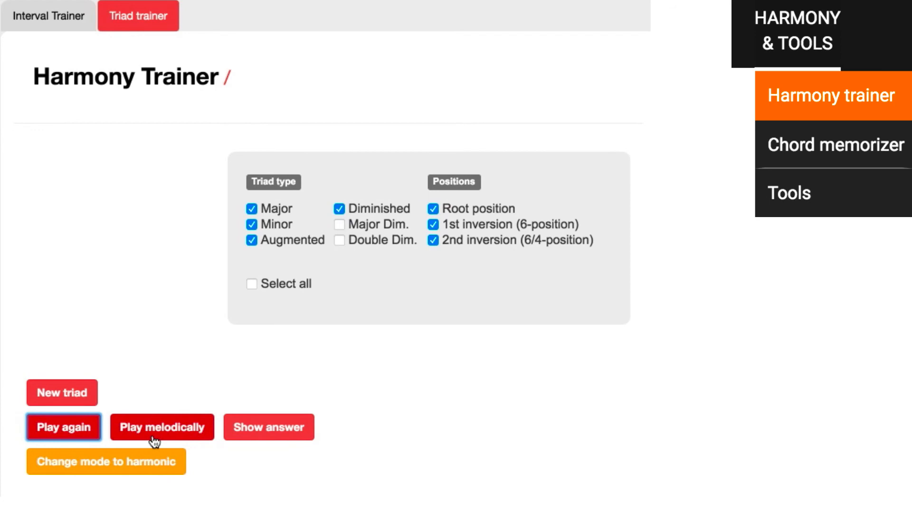
left_click(163, 426)
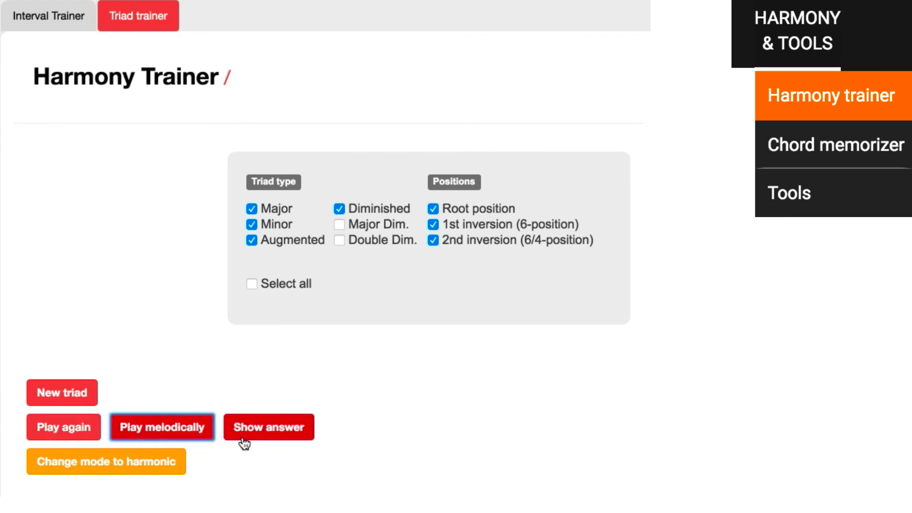
left_click(268, 427)
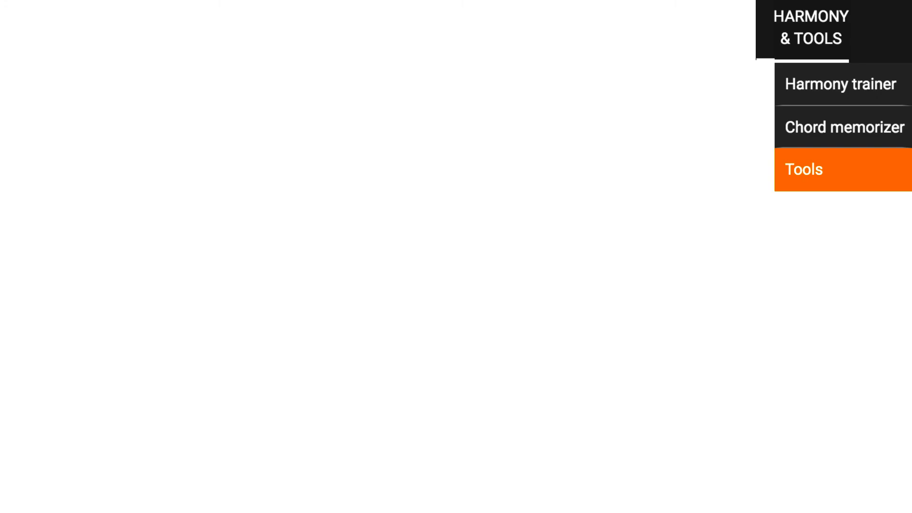
Step: Open the scale wheel and lower its root two half steps from C to A
left_click(804, 169)
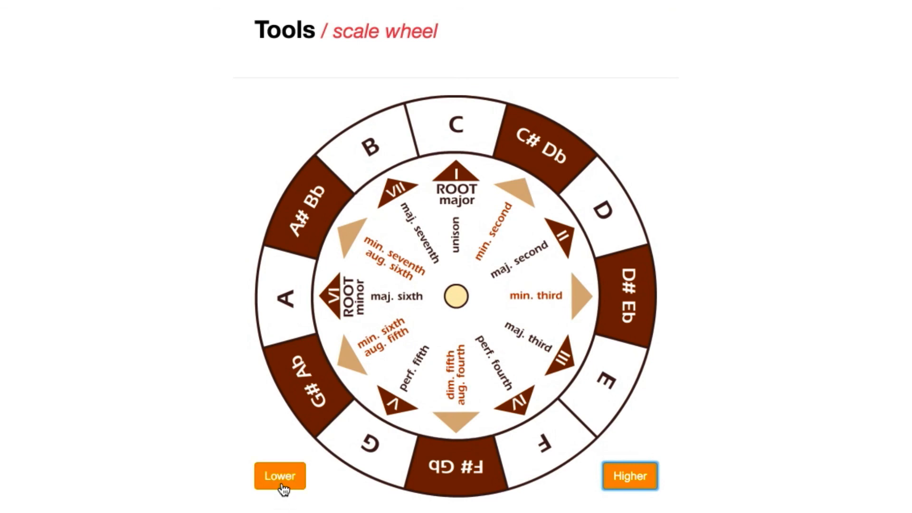
left_click(280, 476)
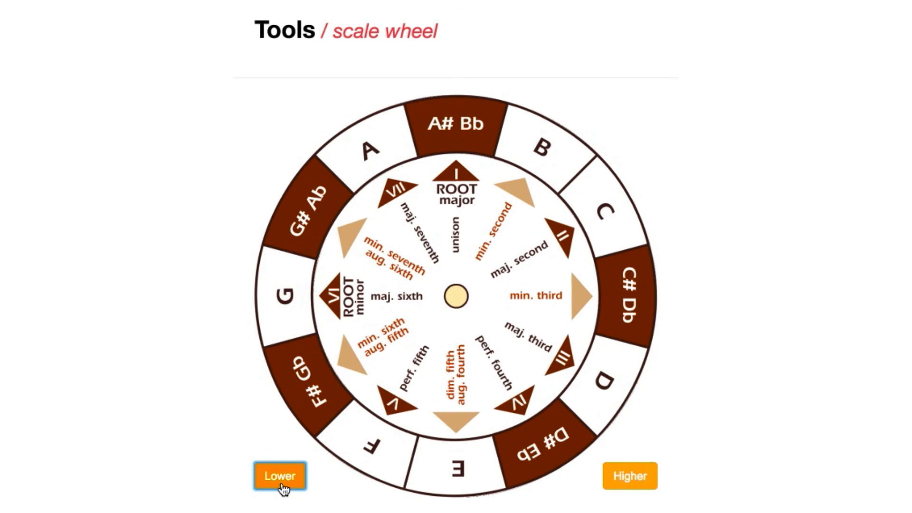
left_click(280, 476)
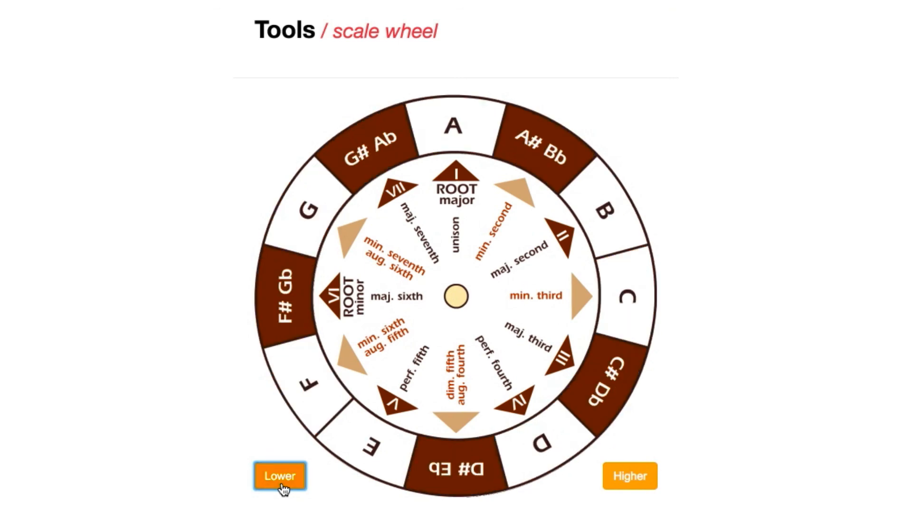